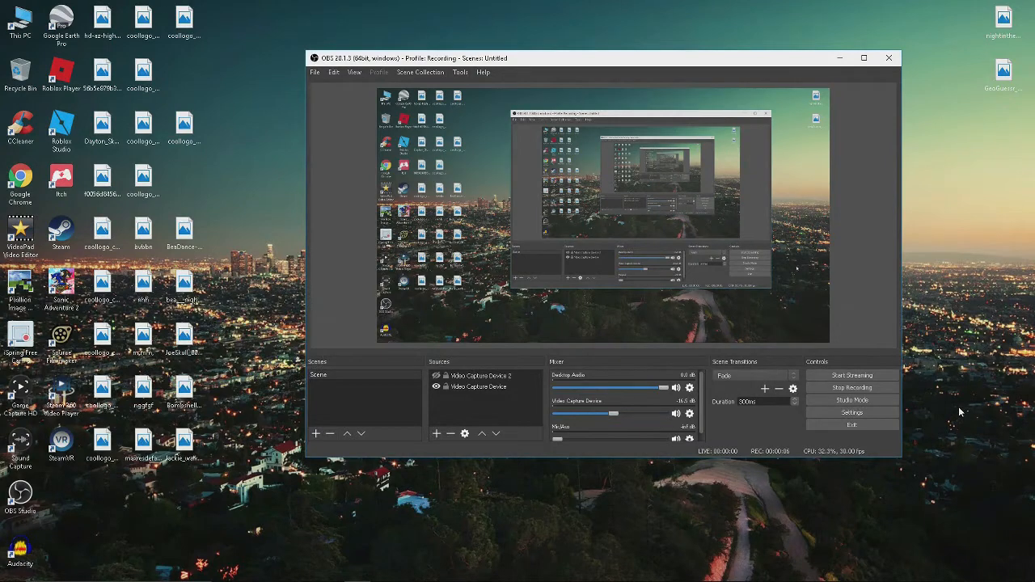
pyautogui.moveTo(990, 327)
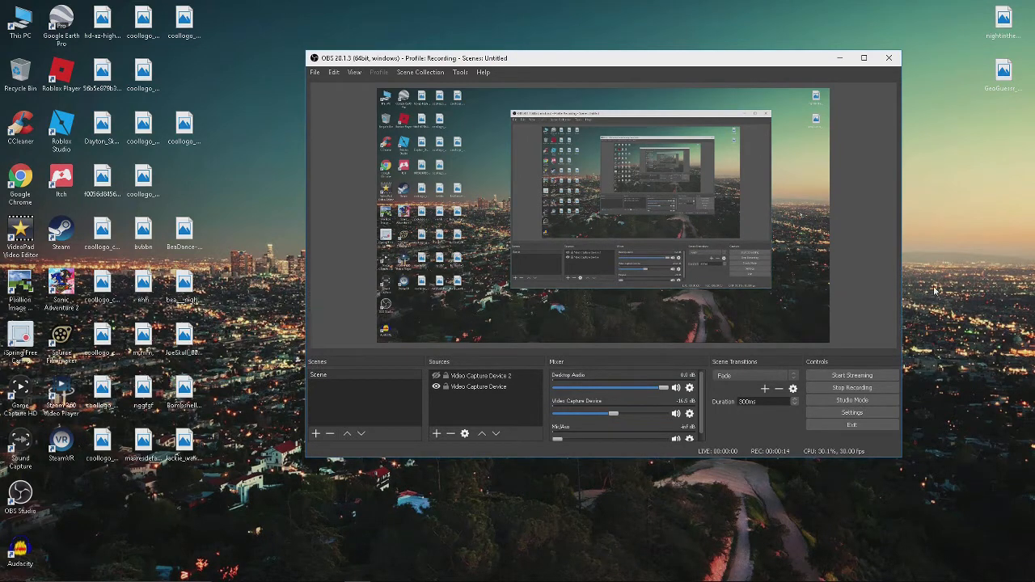
pyautogui.moveTo(962, 304)
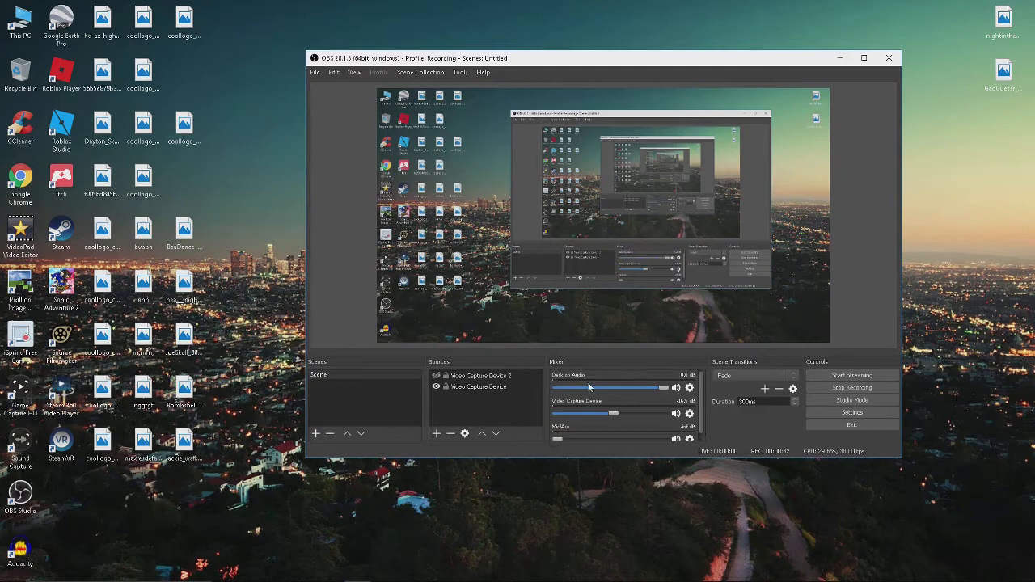
# Bring up Advanced Audio Properties from the Desktop Audio source's gear menu in the Mixer.
pyautogui.click(689, 375)
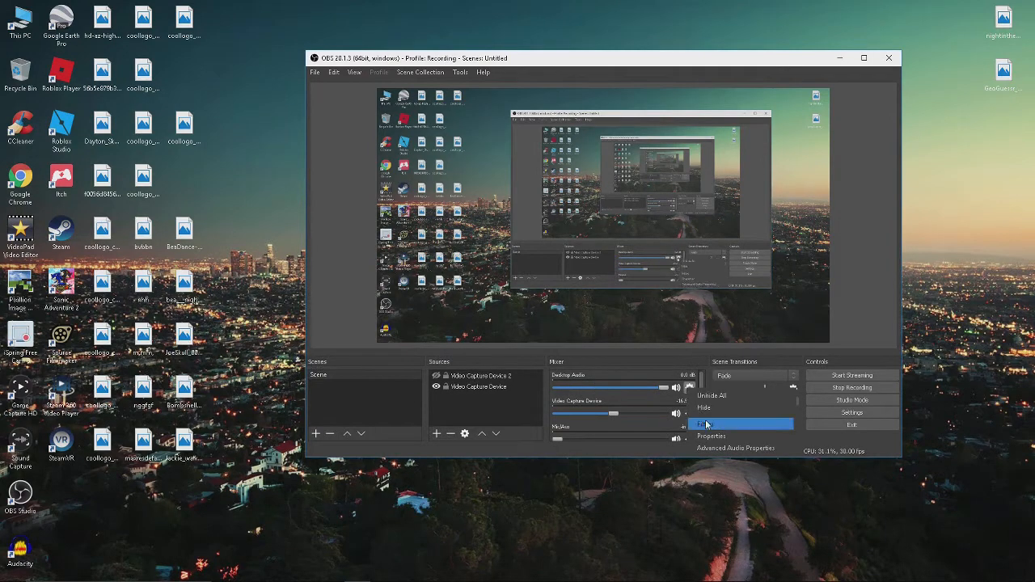
pyautogui.click(735, 448)
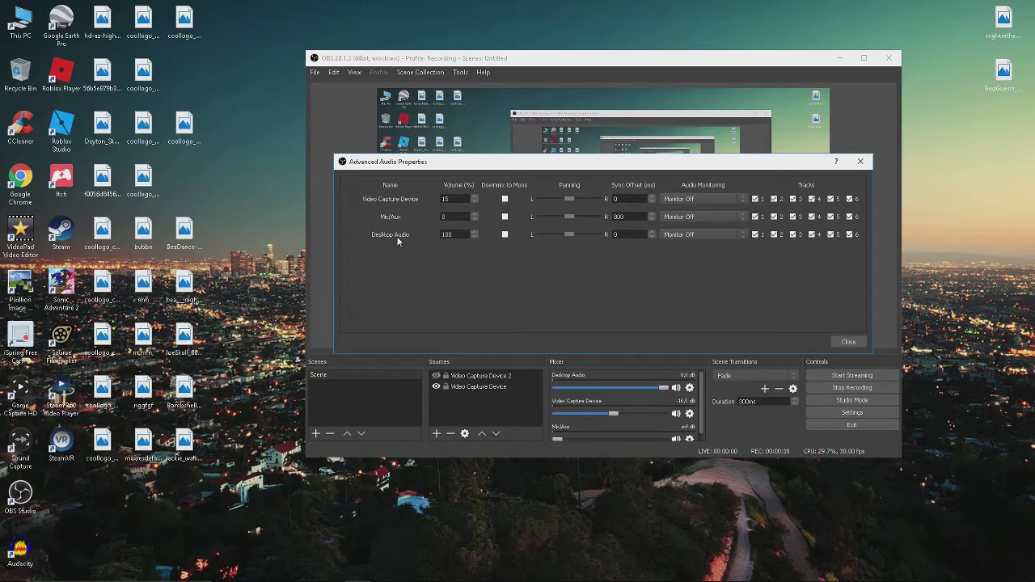
pyautogui.moveTo(639, 192)
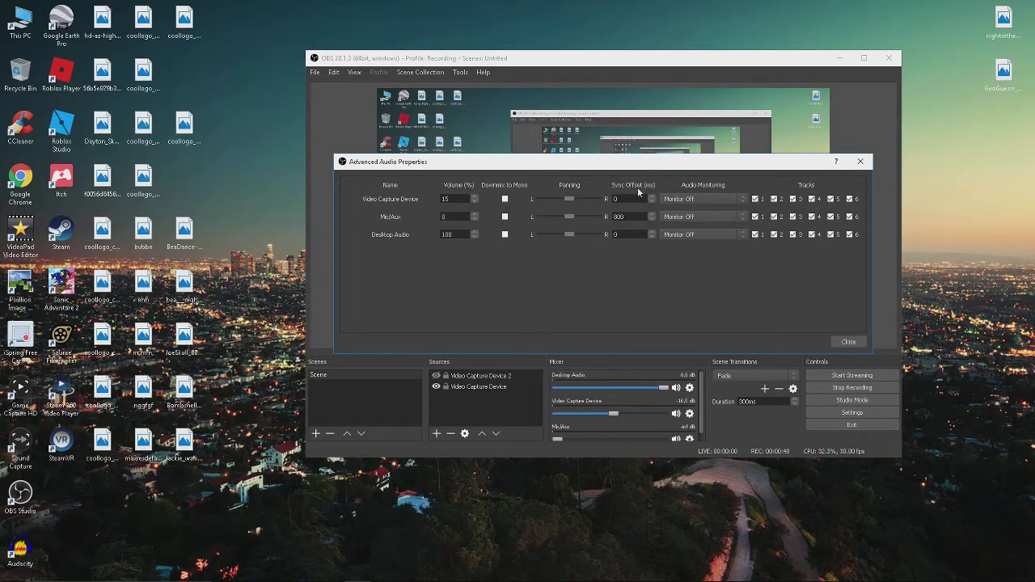
pyautogui.moveTo(621, 246)
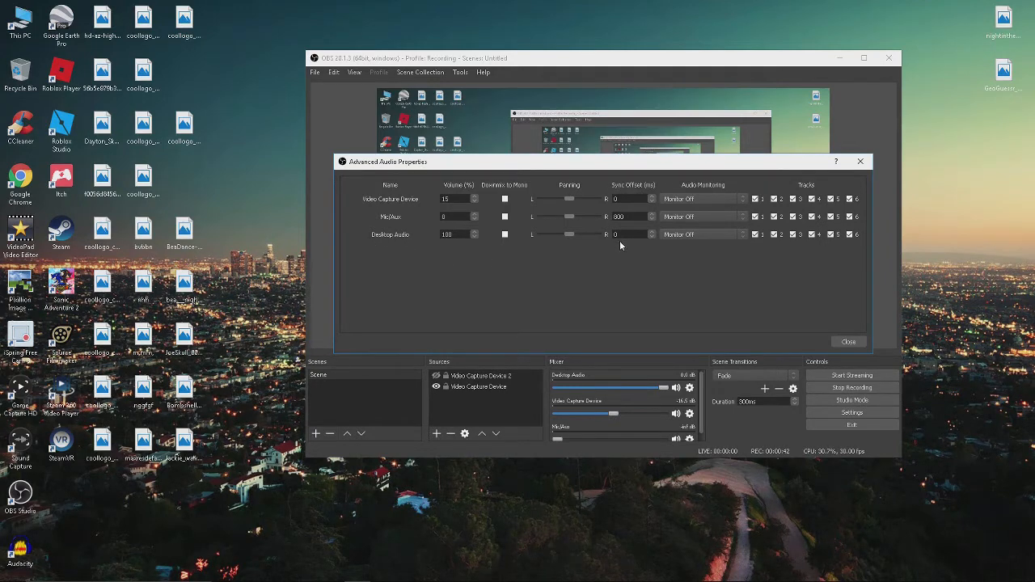
pyautogui.moveTo(864, 181)
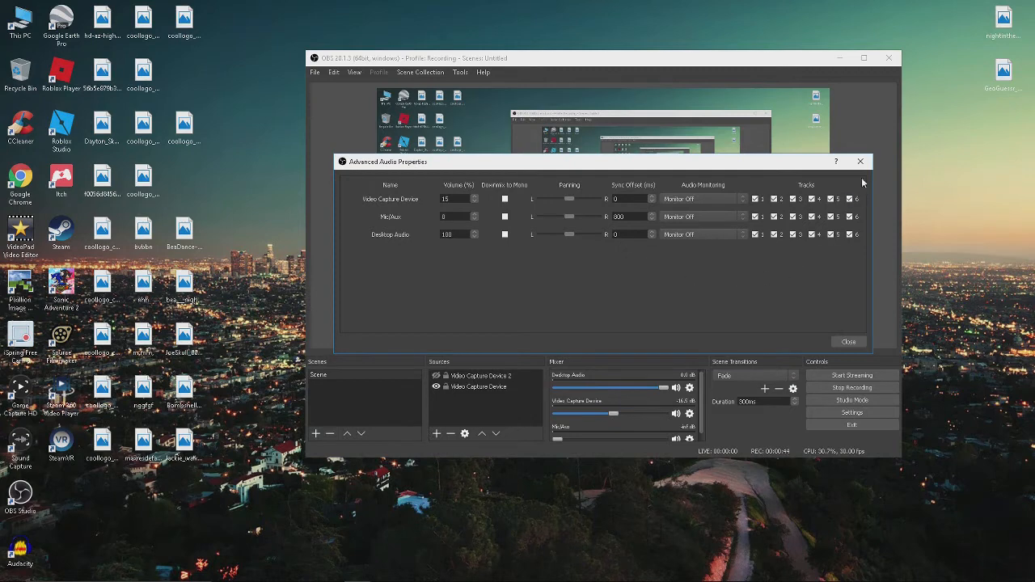
# Dismiss the audio properties and play Ween's Ocean Man Lyrics video on YouTube as a sync test.
pyautogui.click(848, 341)
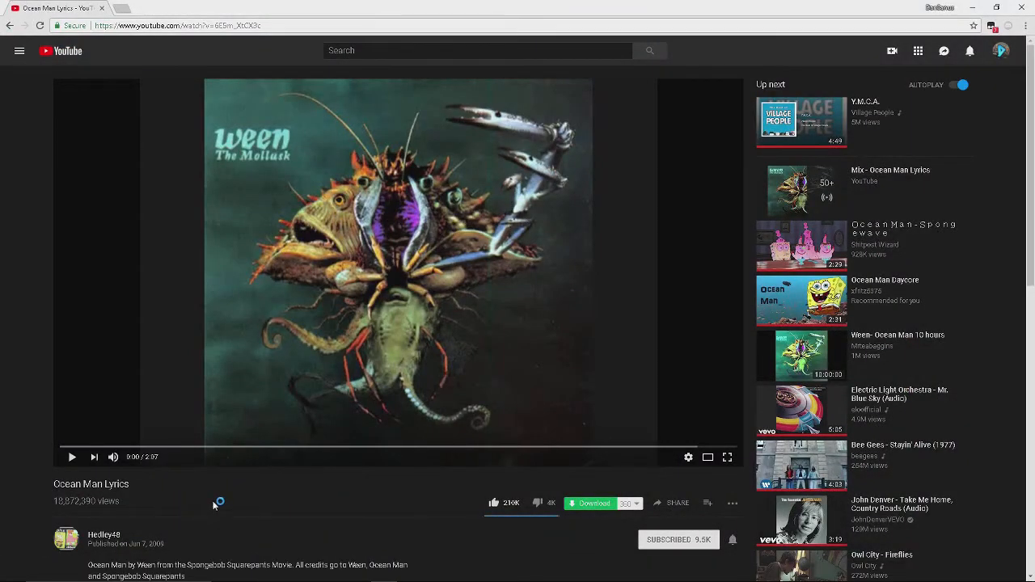
pyautogui.click(71, 456)
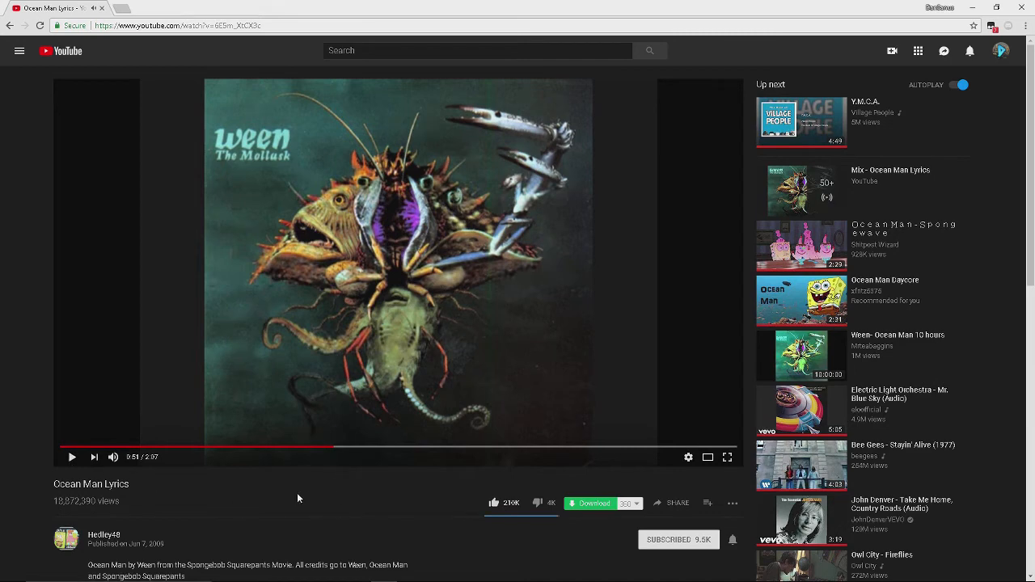
pyautogui.click(398, 271)
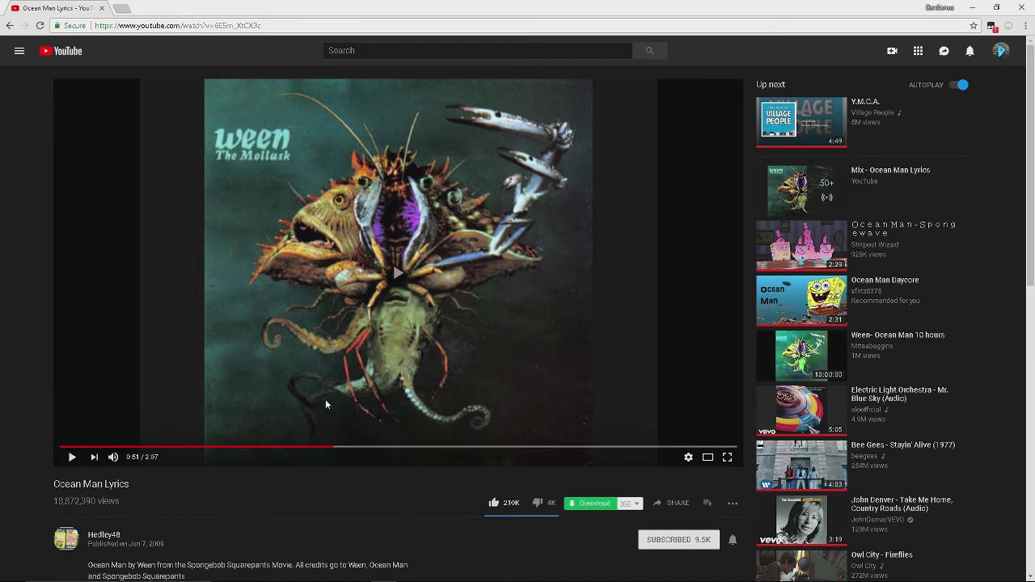
pyautogui.click(563, 446)
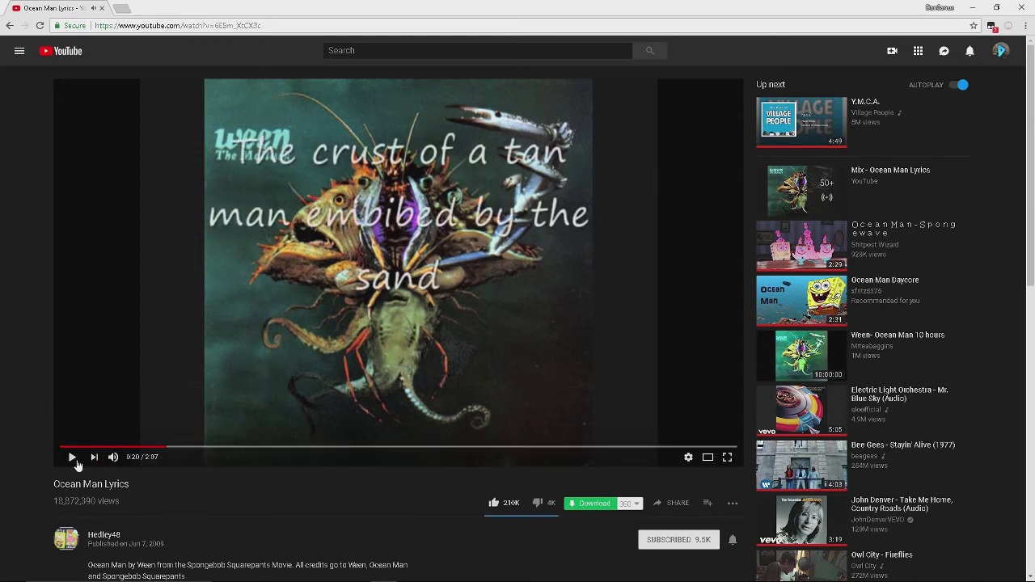
pyautogui.moveTo(354, 482)
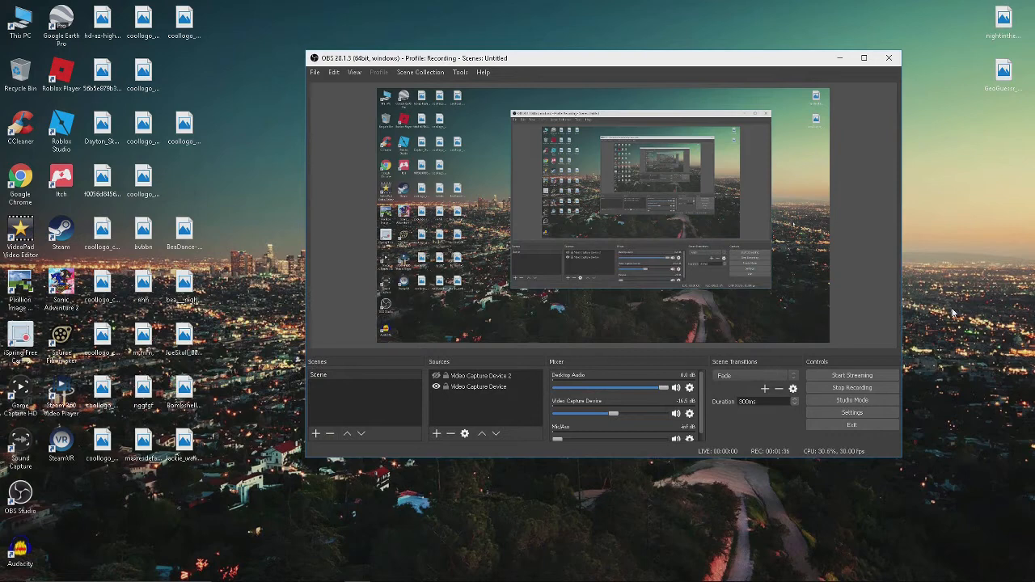
pyautogui.moveTo(938, 230)
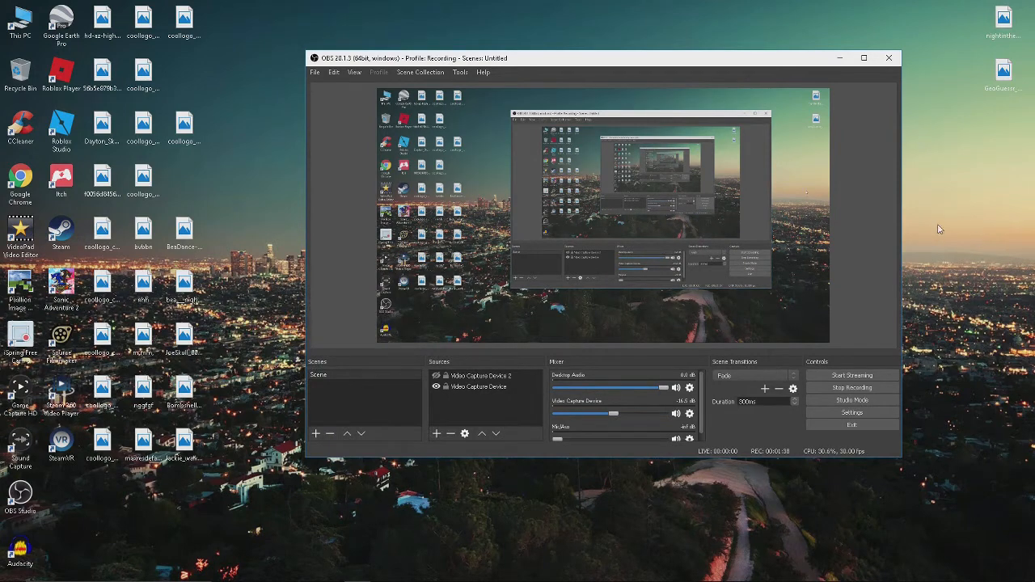
pyautogui.moveTo(967, 242)
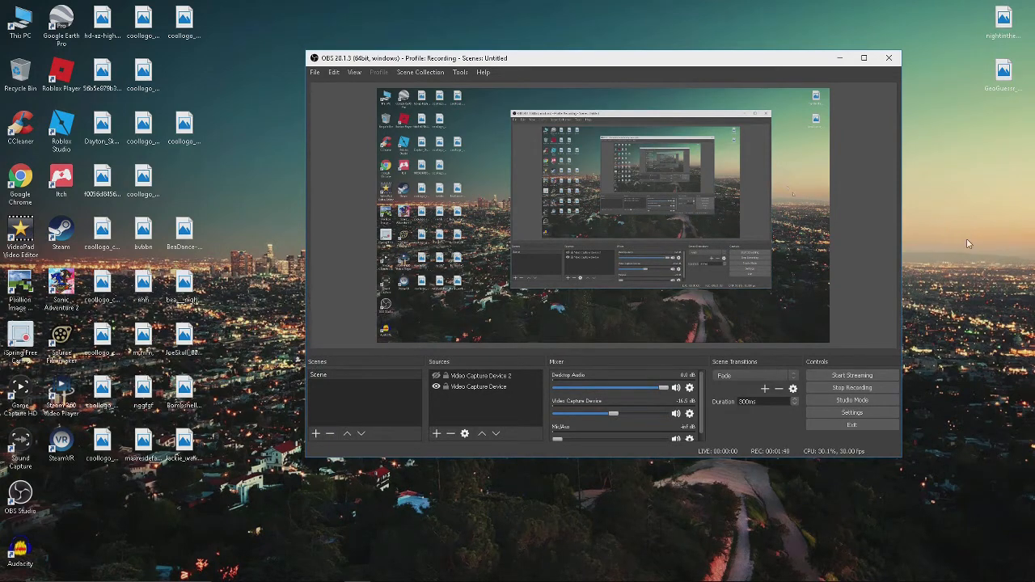
pyautogui.moveTo(978, 245)
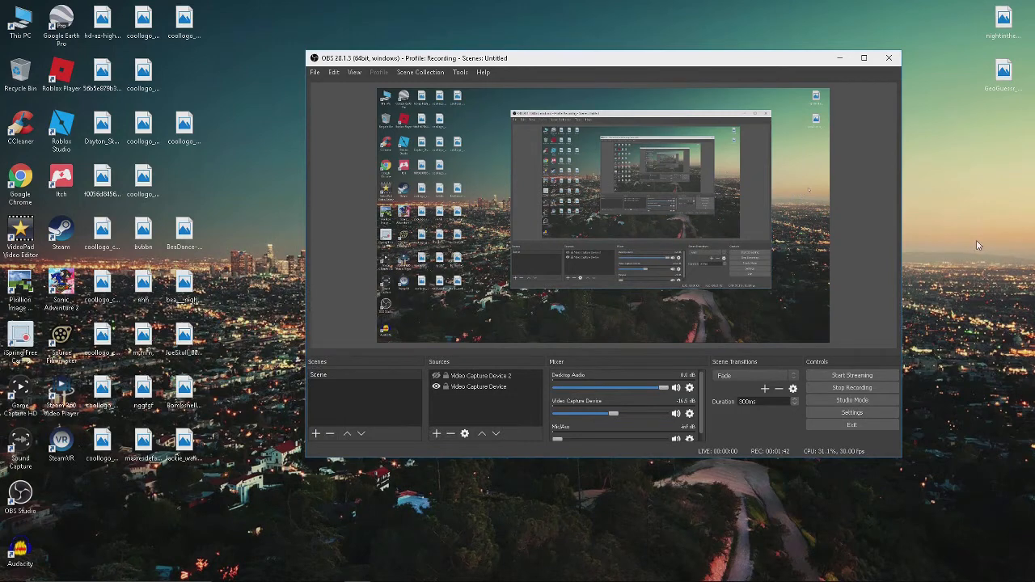
pyautogui.moveTo(638, 366)
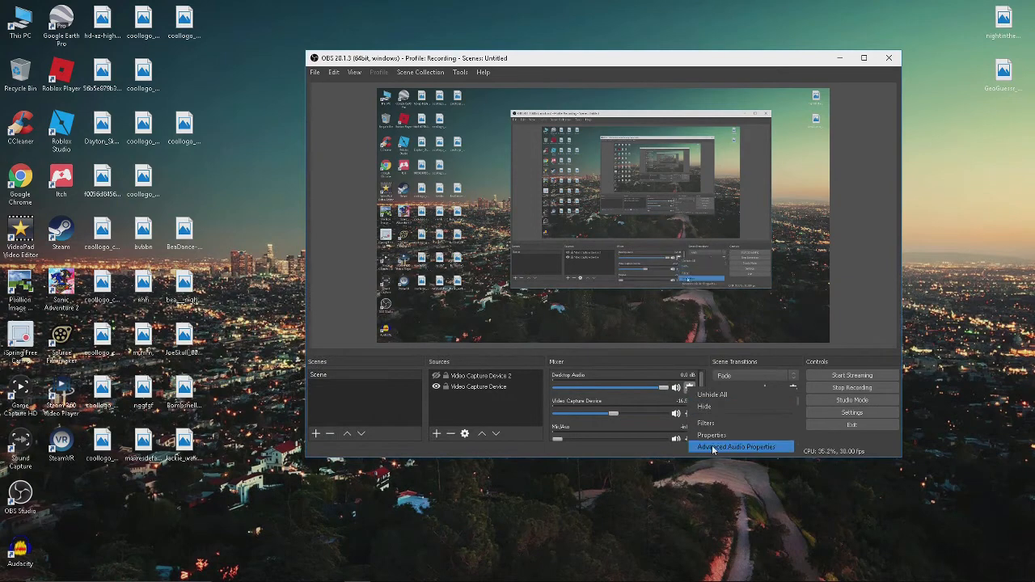
# Reopen Advanced Audio Properties to give Desktop Audio an 800 ms sync offset.
pyautogui.click(737, 446)
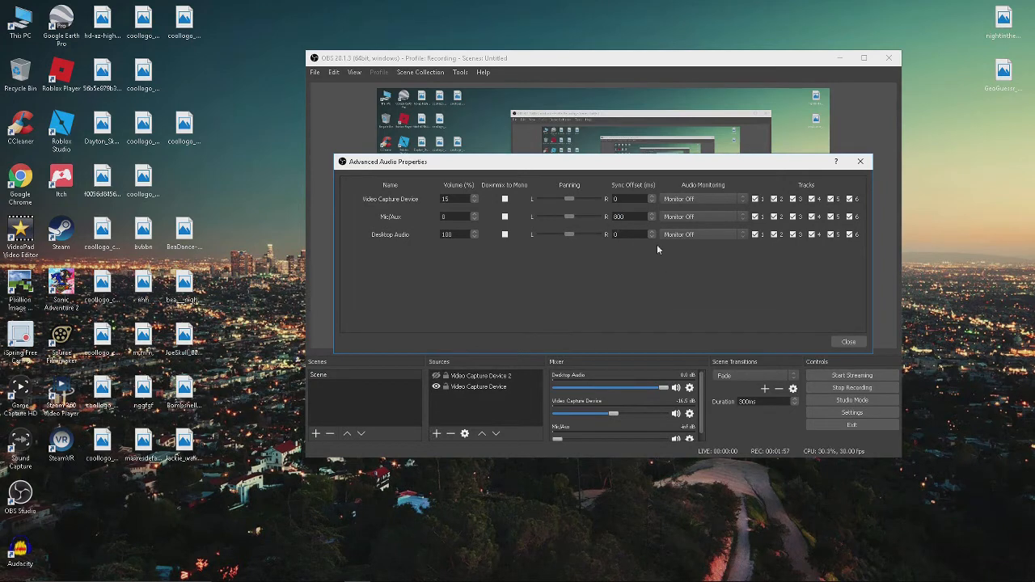
pyautogui.moveTo(378, 246)
pyautogui.write('800')
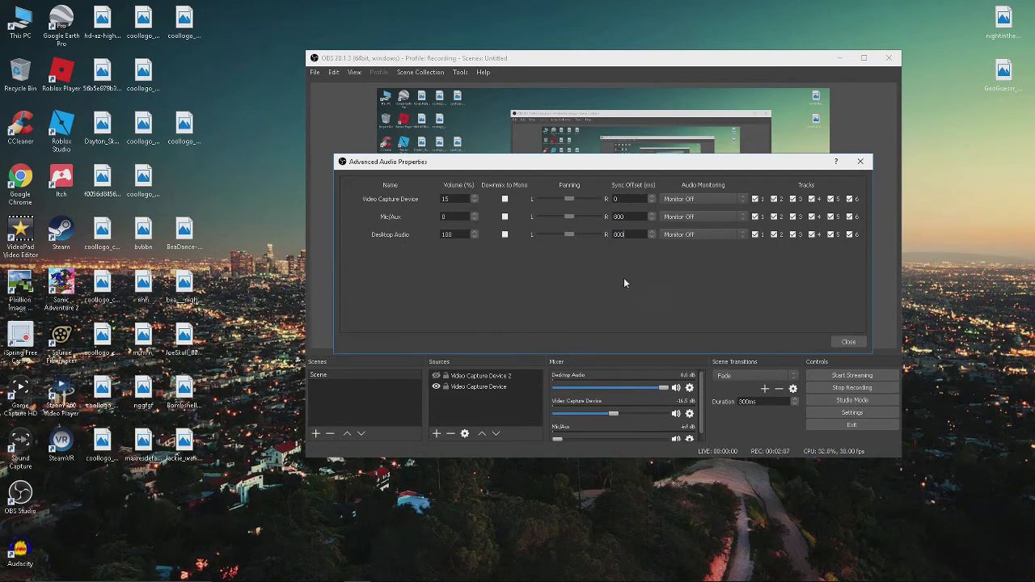
pyautogui.moveTo(644, 265)
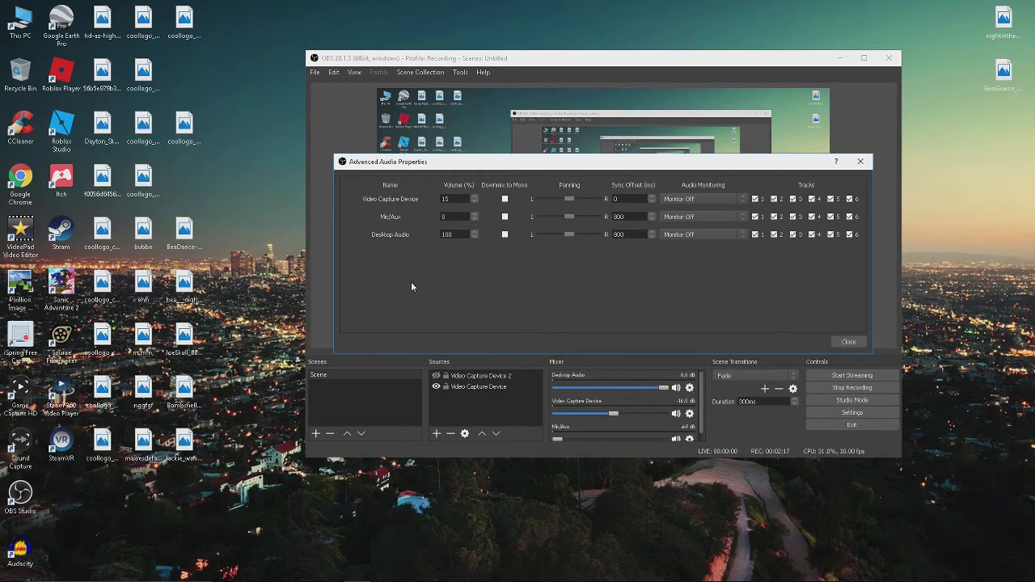
pyautogui.moveTo(664, 217)
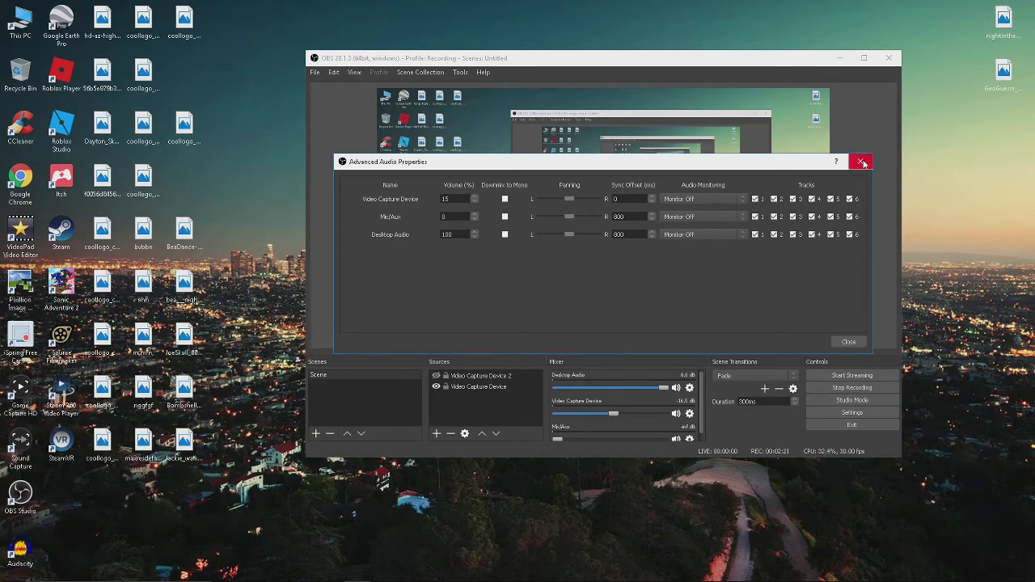
# Leave the audio properties and resume the Ocean Man video to recheck sync at 800 ms.
pyautogui.click(861, 162)
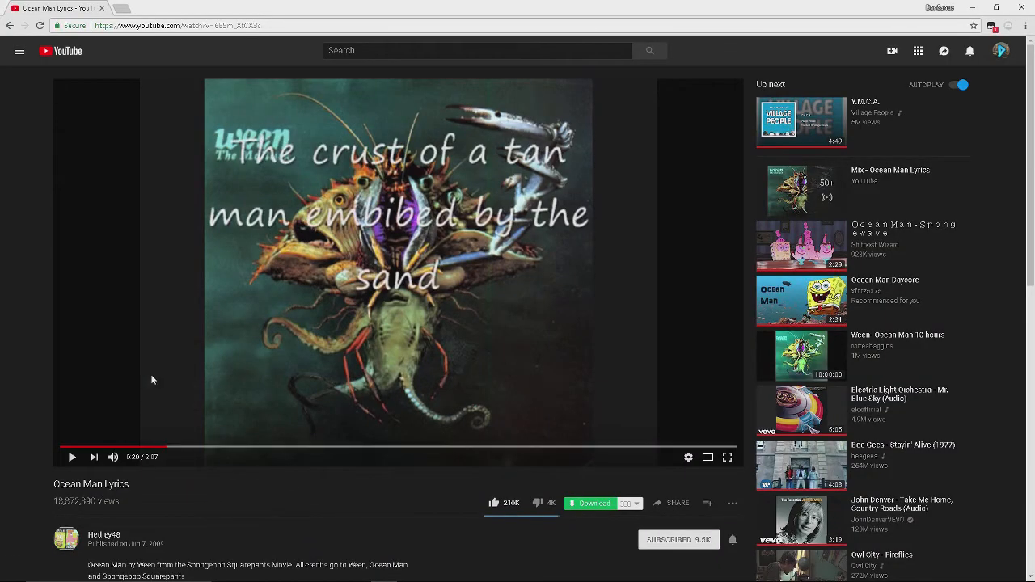
pyautogui.click(72, 456)
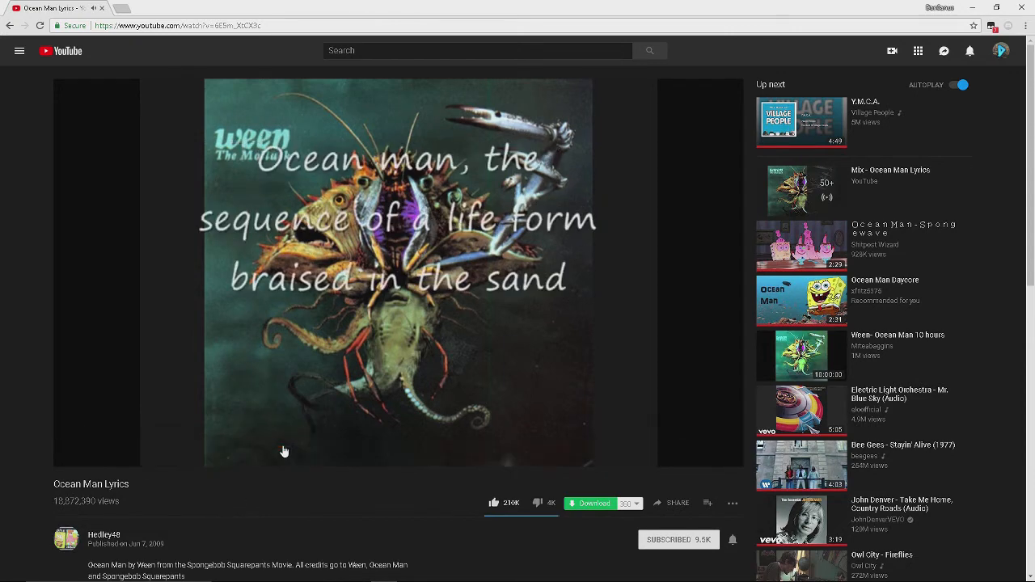
pyautogui.moveTo(427, 446)
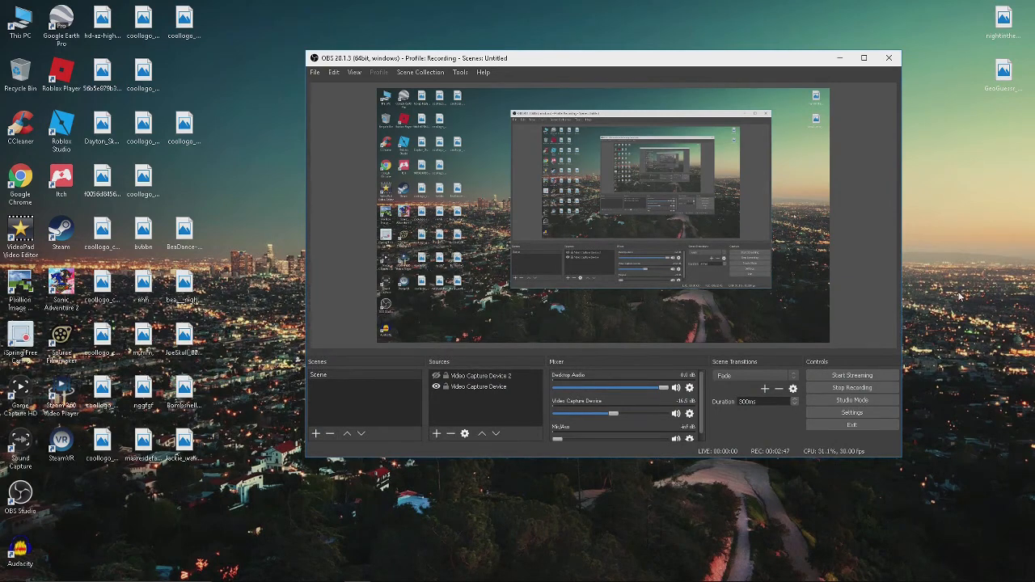
pyautogui.moveTo(967, 224)
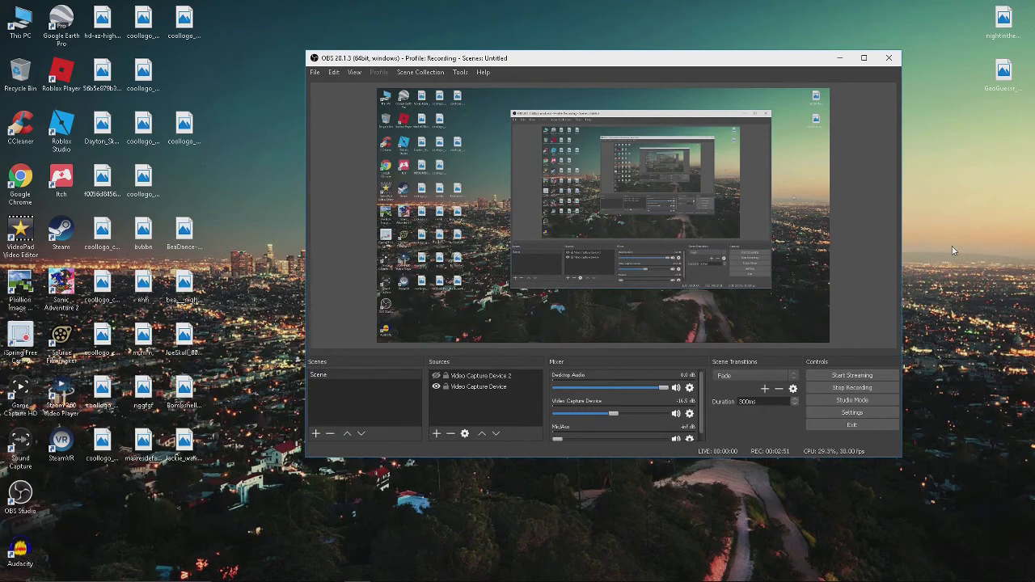
pyautogui.moveTo(948, 235)
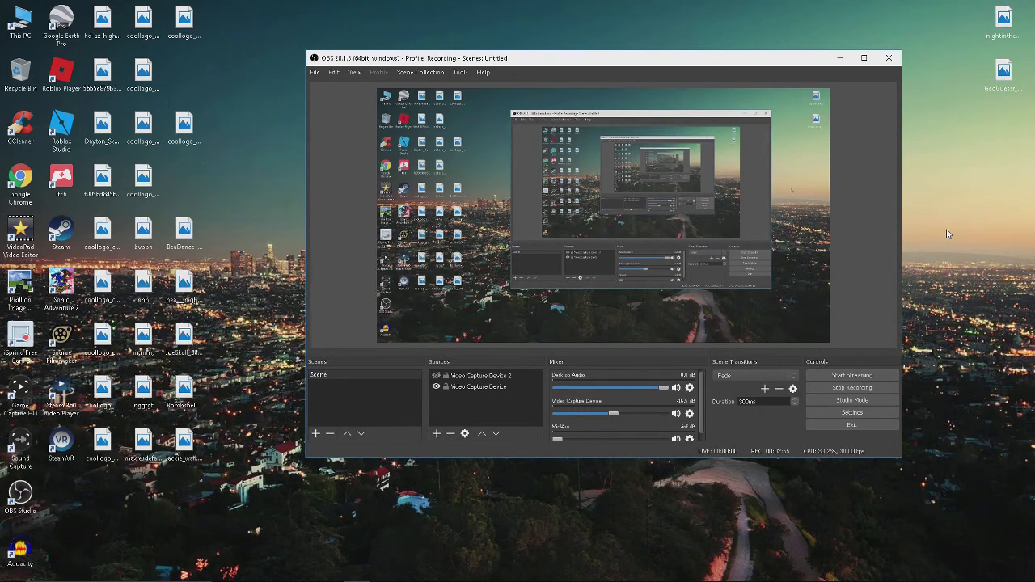
pyautogui.moveTo(943, 260)
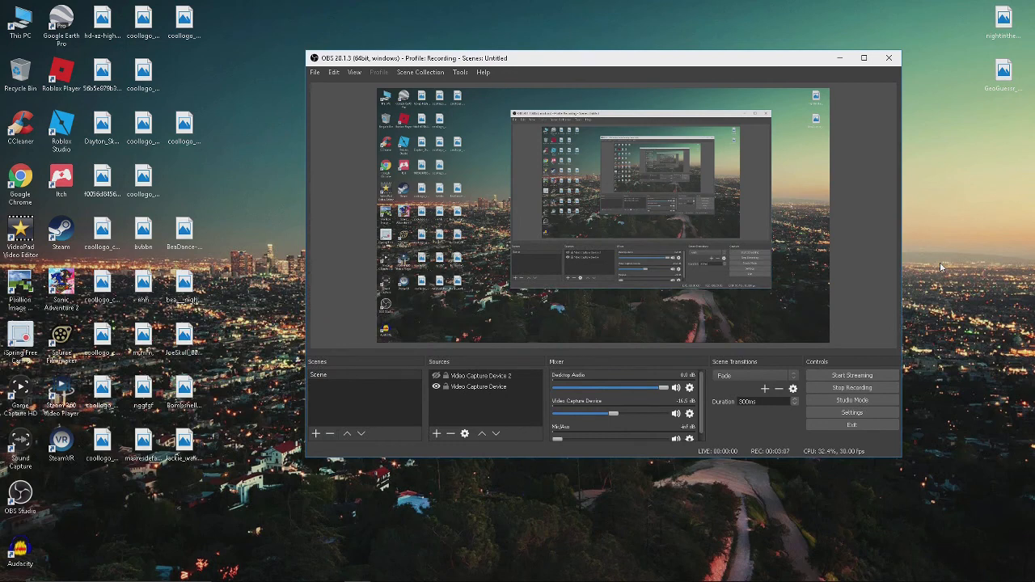
pyautogui.moveTo(937, 267)
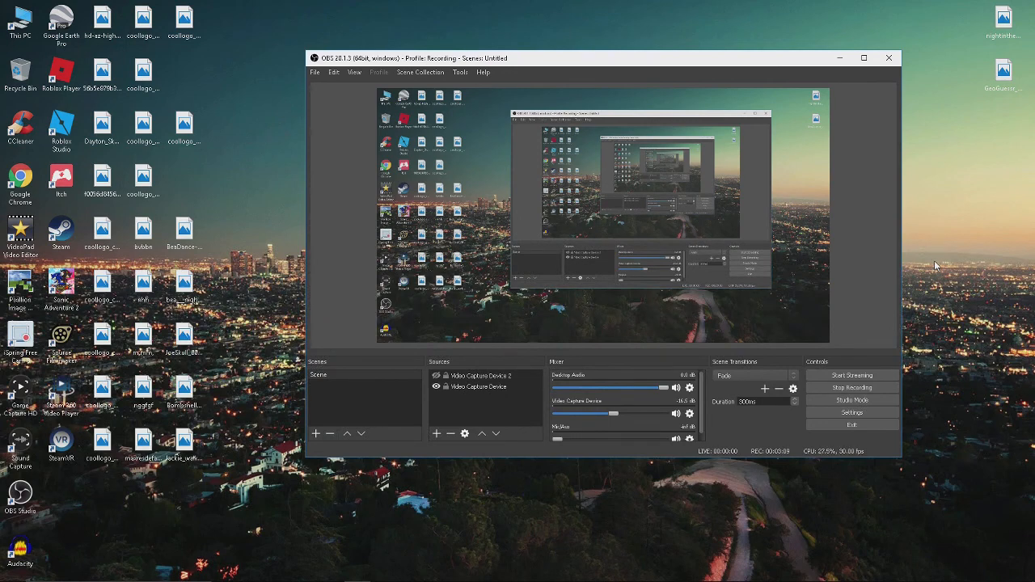